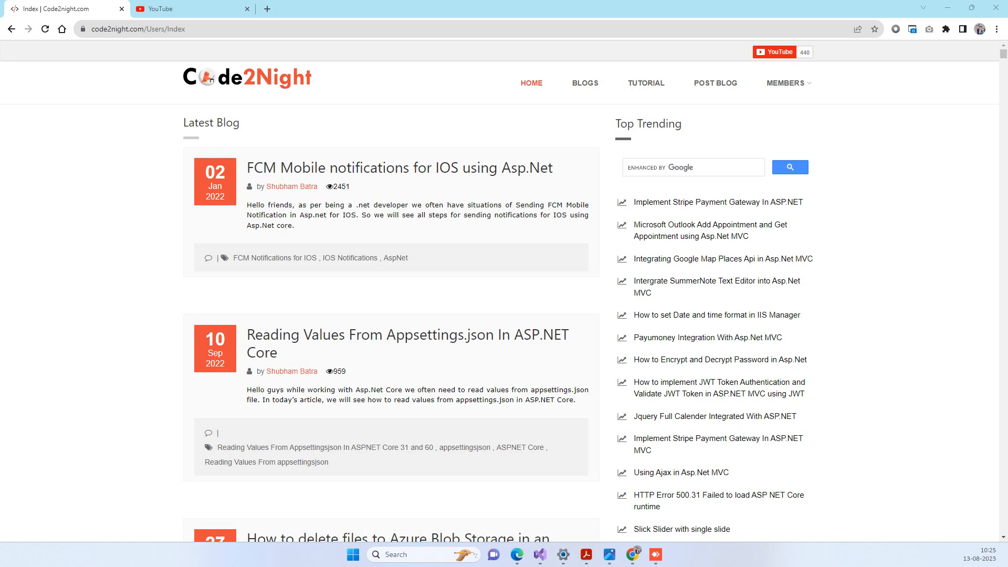
mouse_move(435, 132)
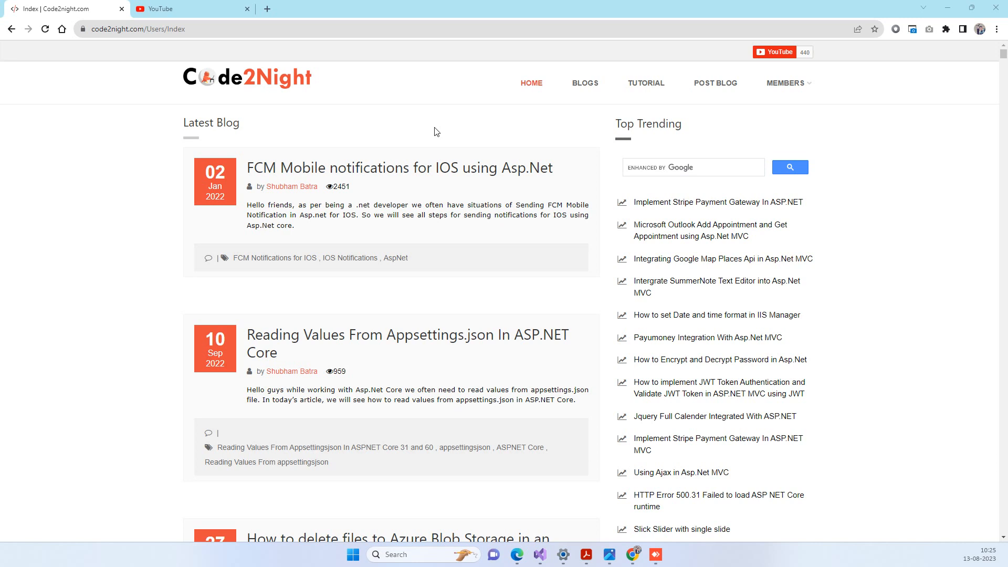
mouse_move(586, 199)
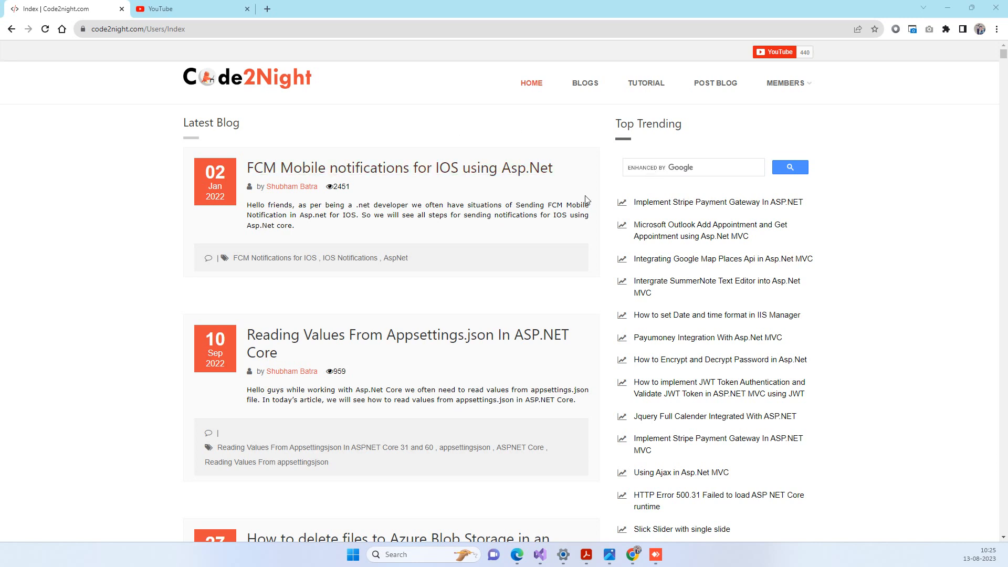
mouse_move(641, 193)
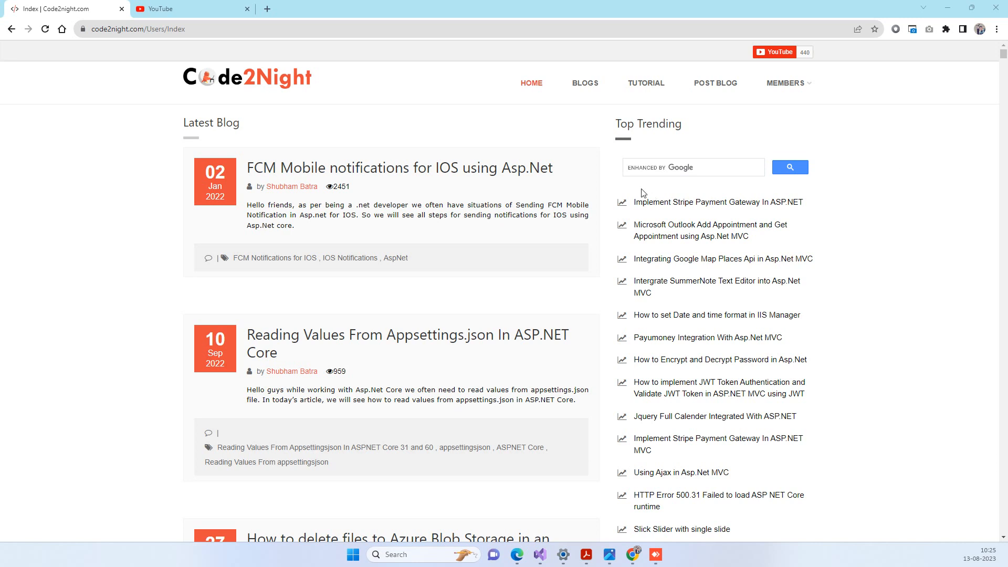
mouse_move(671, 209)
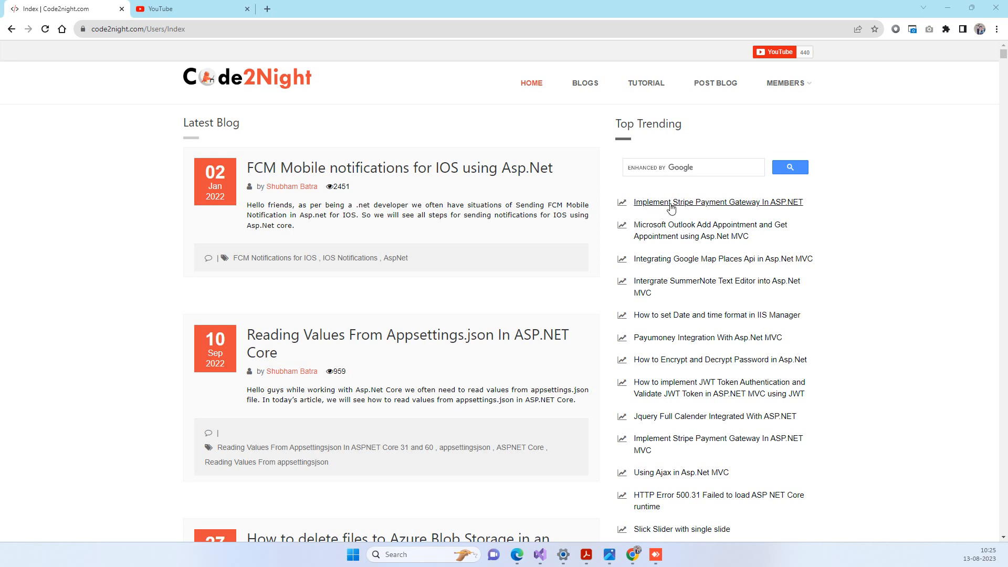
Step: Open the trending Implement Stripe Payment Gateway In ASP.NET article and skim its tutorial steps
left_click(718, 202)
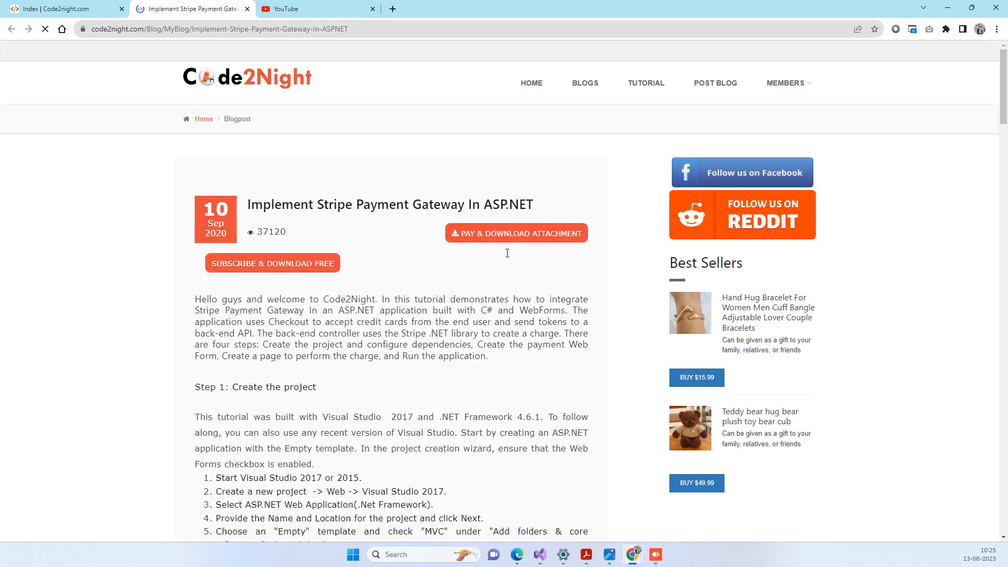
scroll("down", 3)
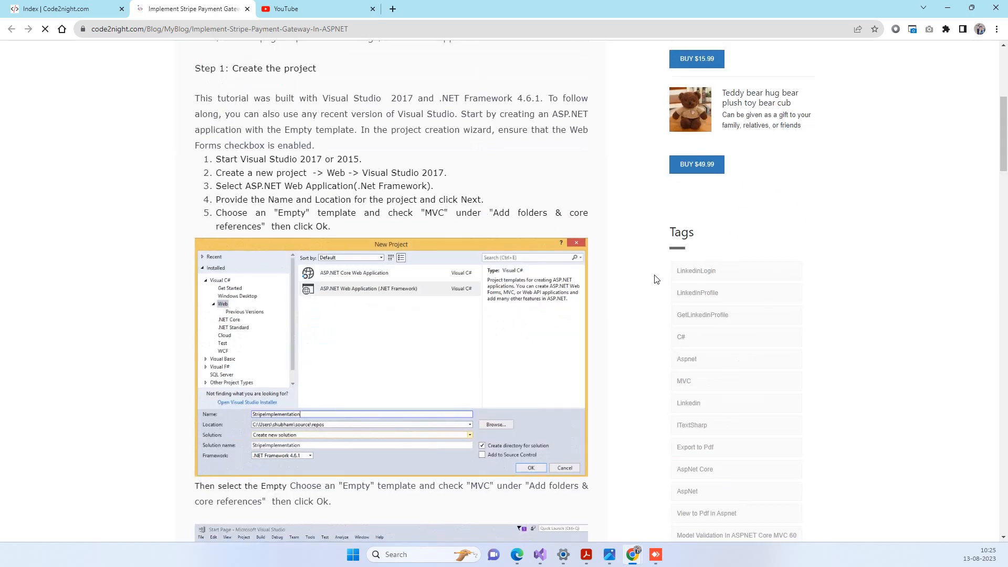
scroll("down", 3)
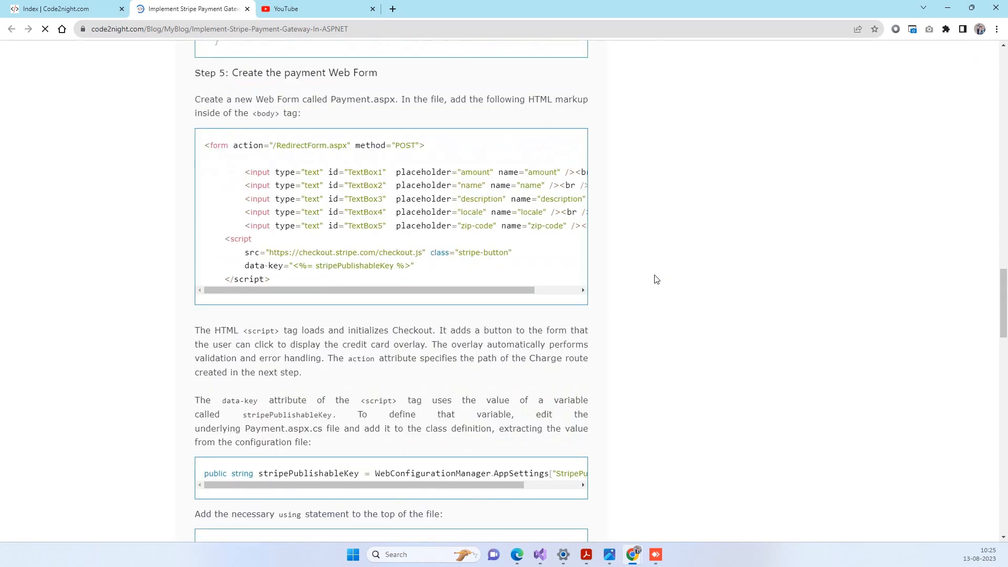
scroll("up", 3)
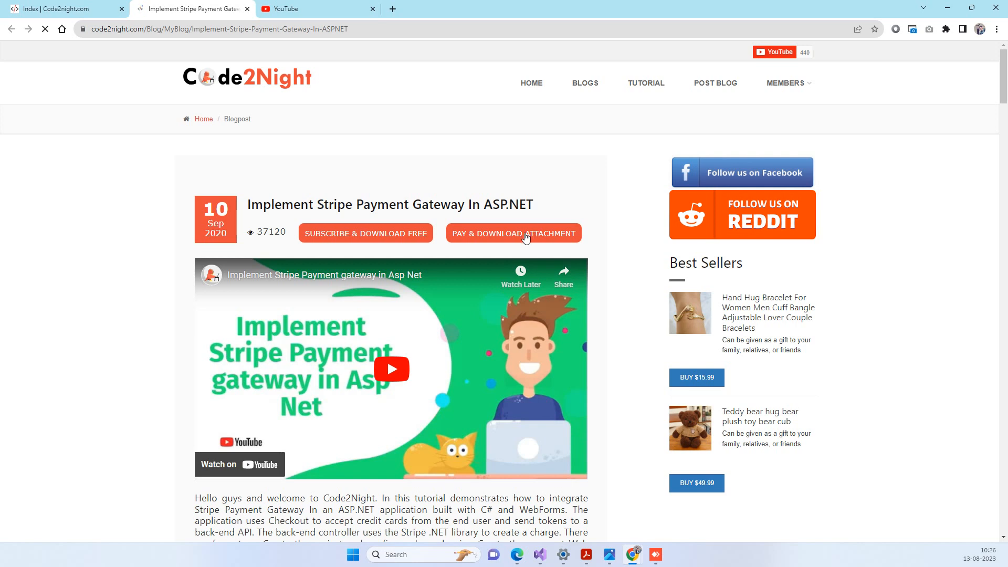
Step: Start 'Pay & Download Attachment' to bring up PayPal login, then return to the Stripe article
left_click(513, 233)
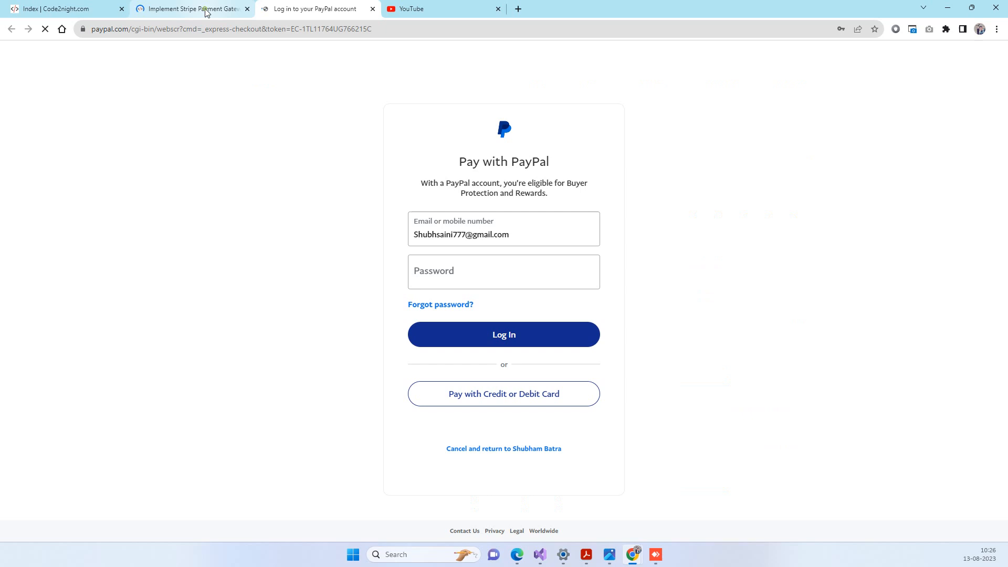
left_click(191, 8)
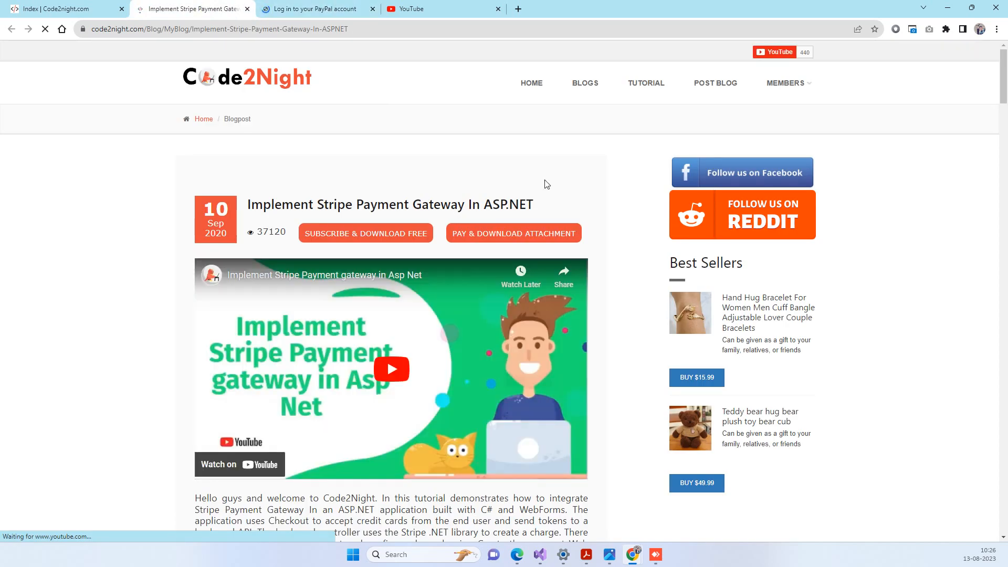
Step: Close the 'Log in to your PayPal account' tab
left_click(371, 9)
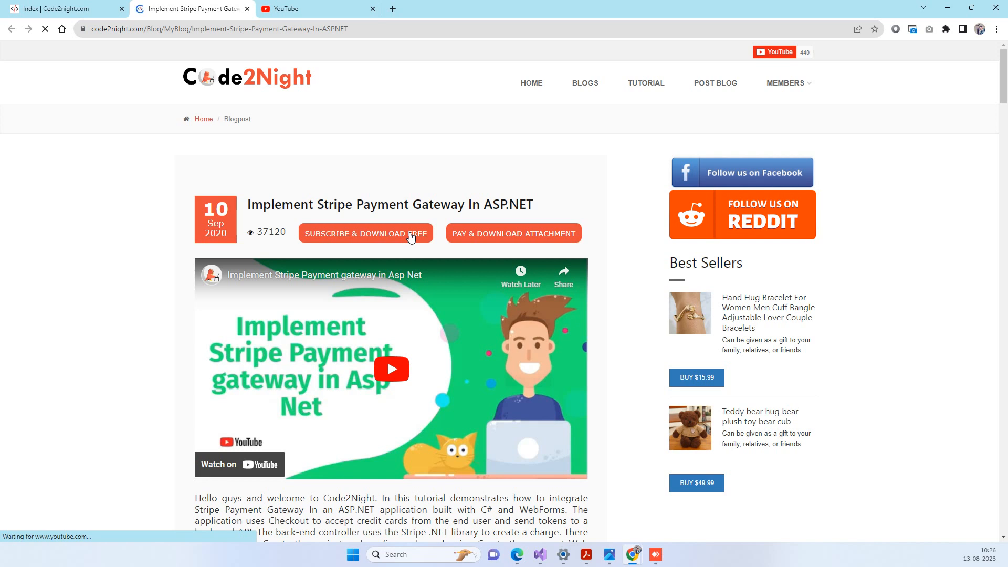
mouse_move(409, 126)
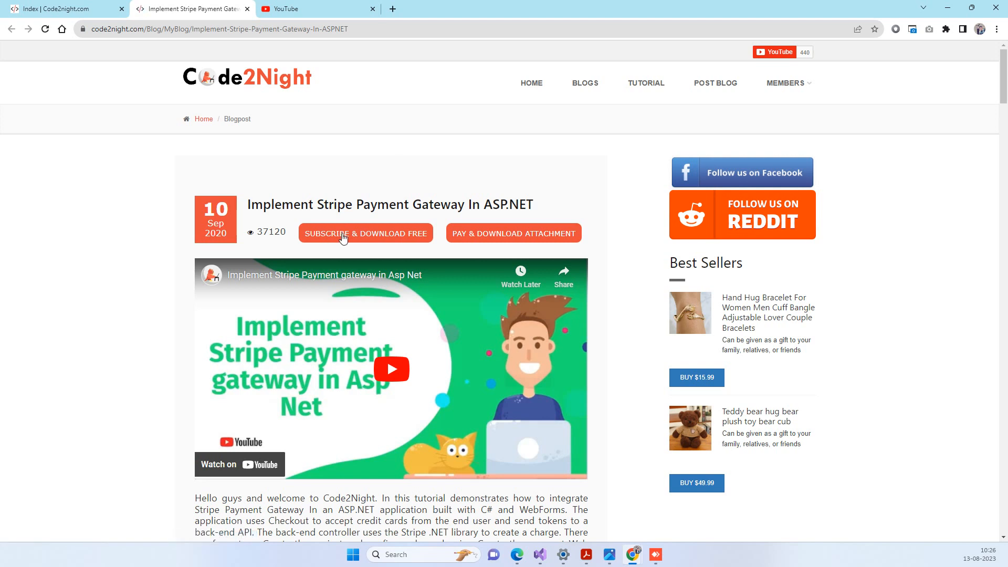
Step: Choose 'Subscribe & Download Free' and open the Code2Night YouTube channel via 'Subscribe Now | 440'
left_click(365, 233)
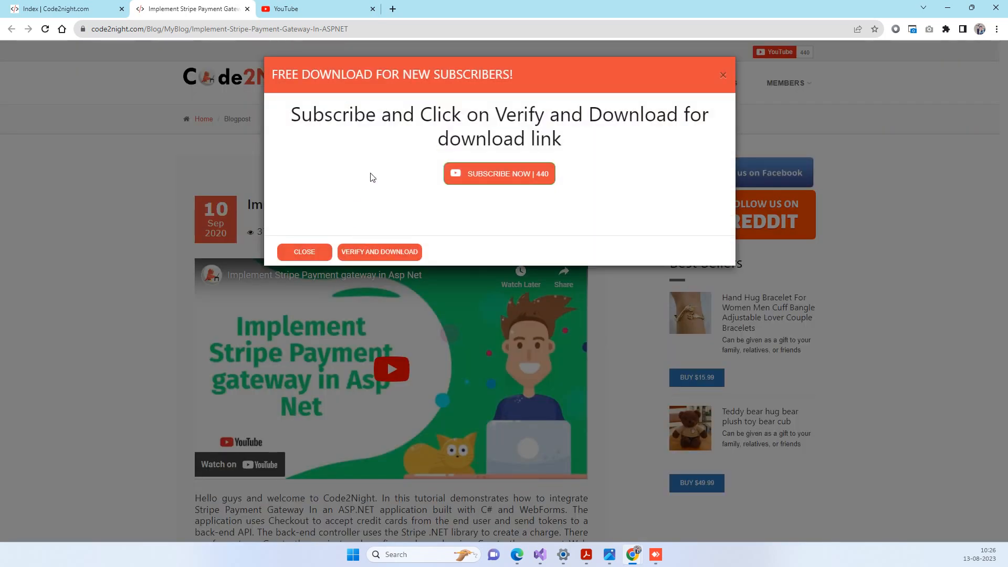
mouse_move(616, 158)
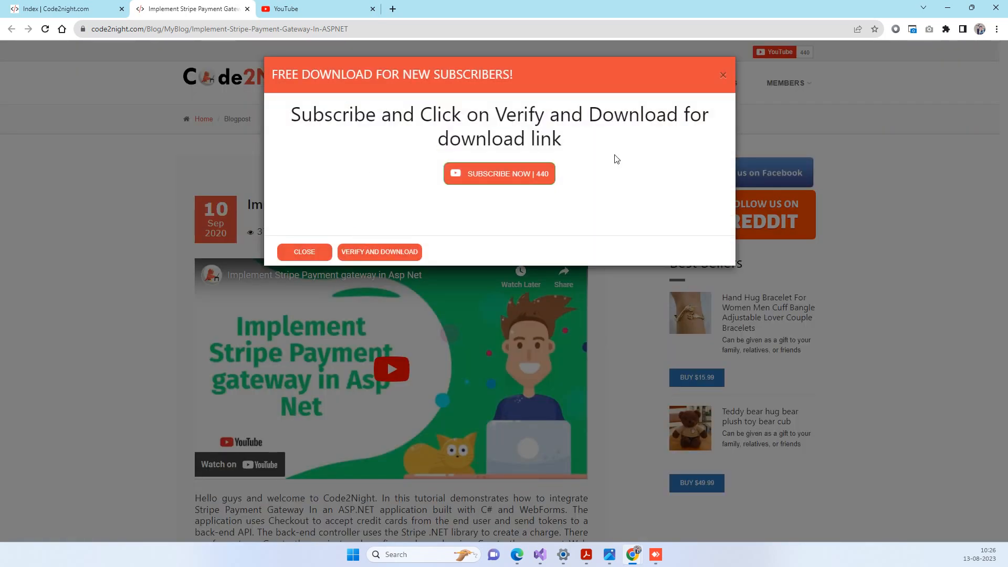
mouse_move(450, 176)
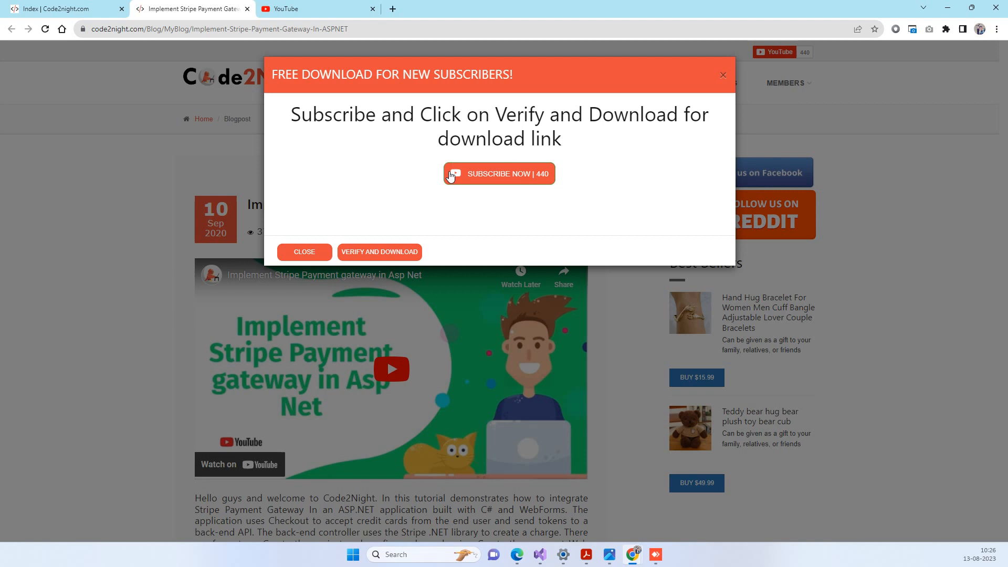
mouse_move(516, 183)
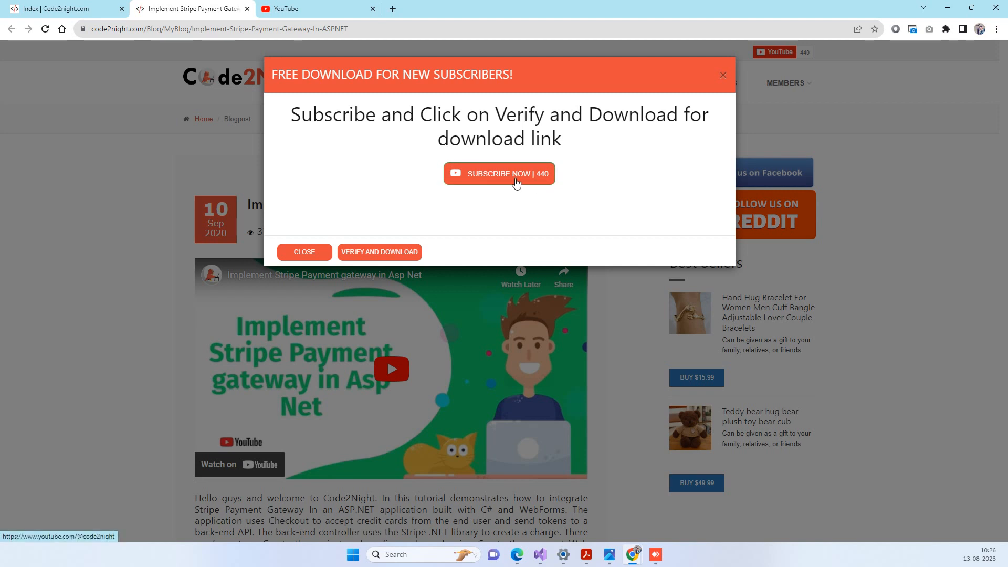
left_click(499, 173)
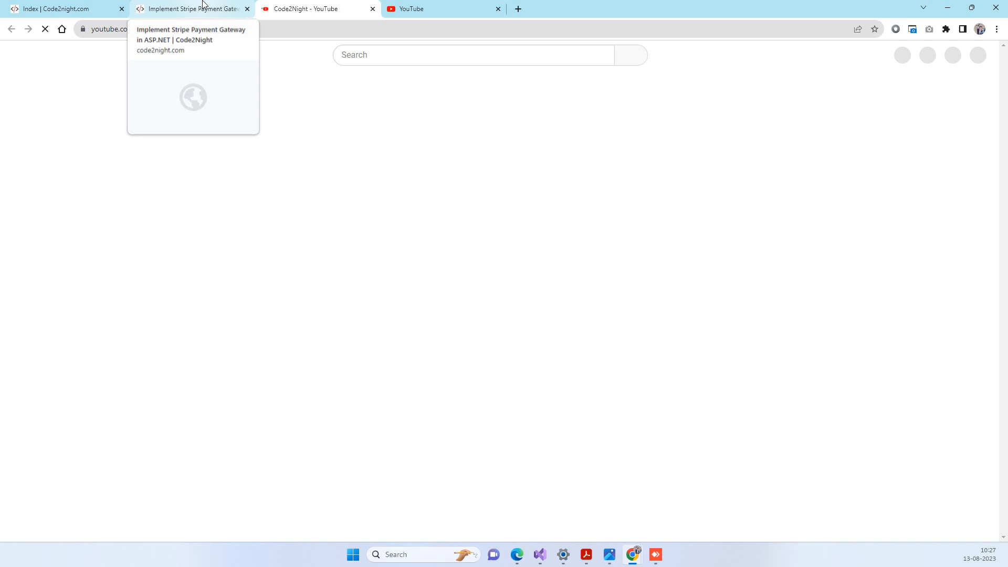
mouse_move(208, 17)
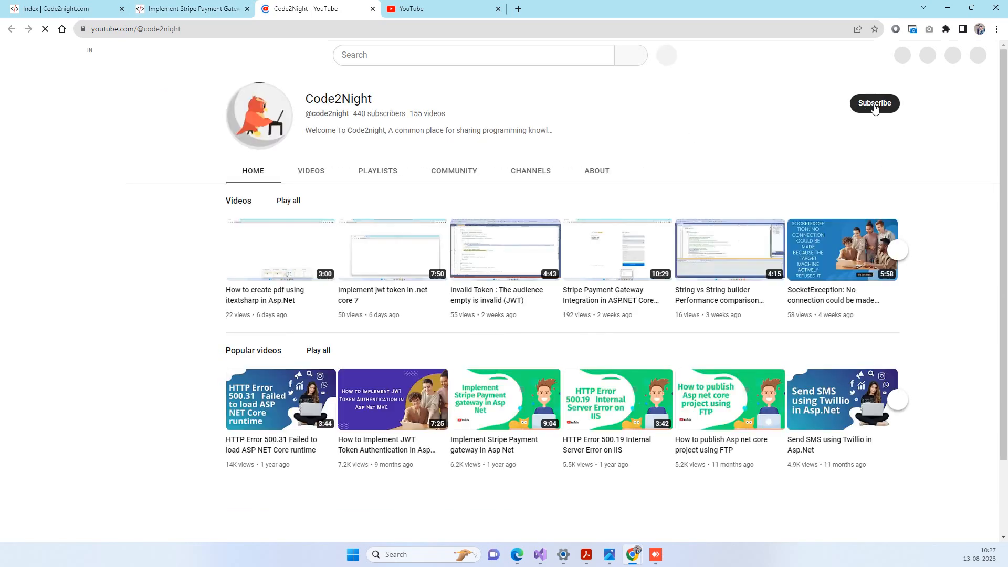
Step: Subscribe to the Code2Night YouTube channel and go back to the Stripe article tab
left_click(874, 103)
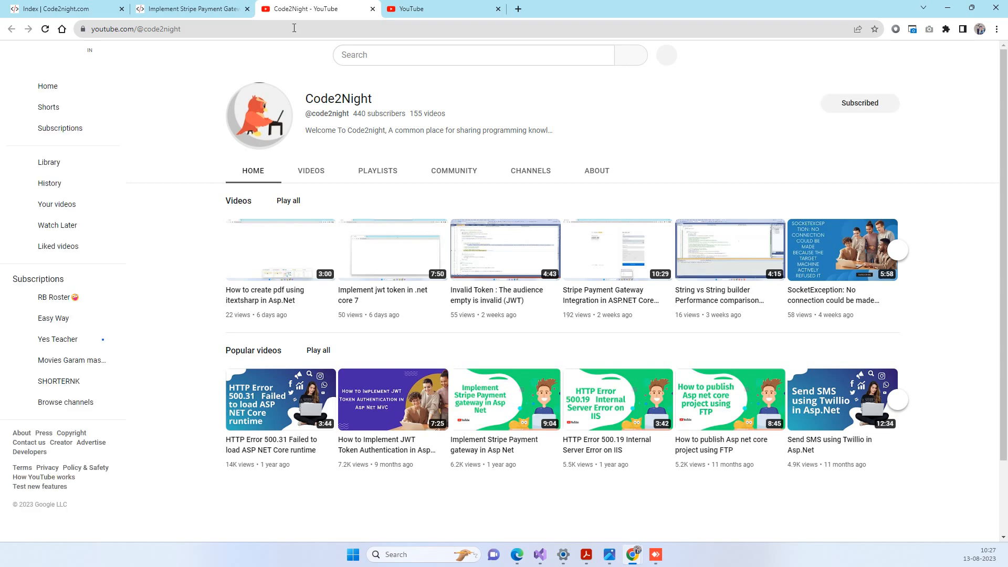
left_click(190, 9)
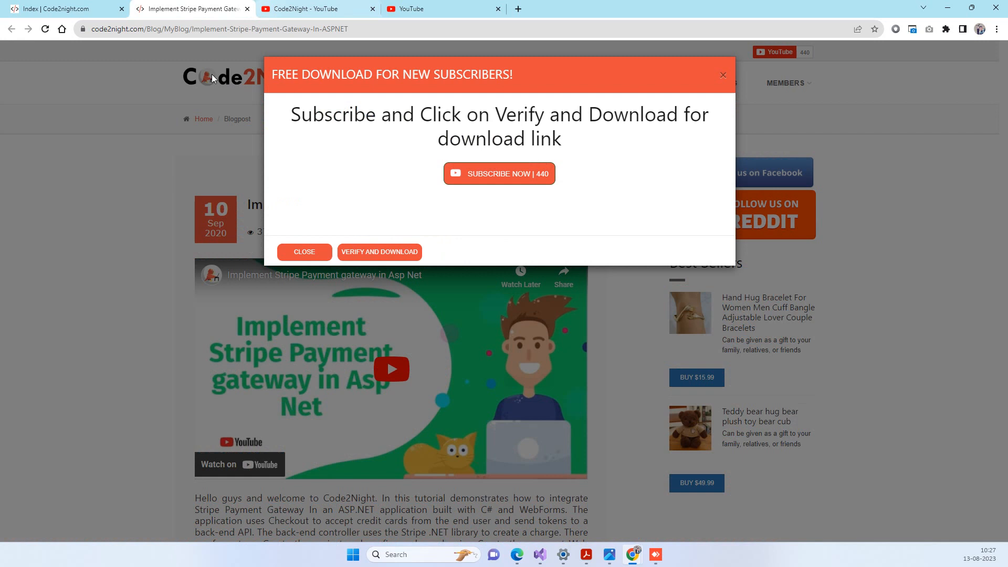
mouse_move(378, 252)
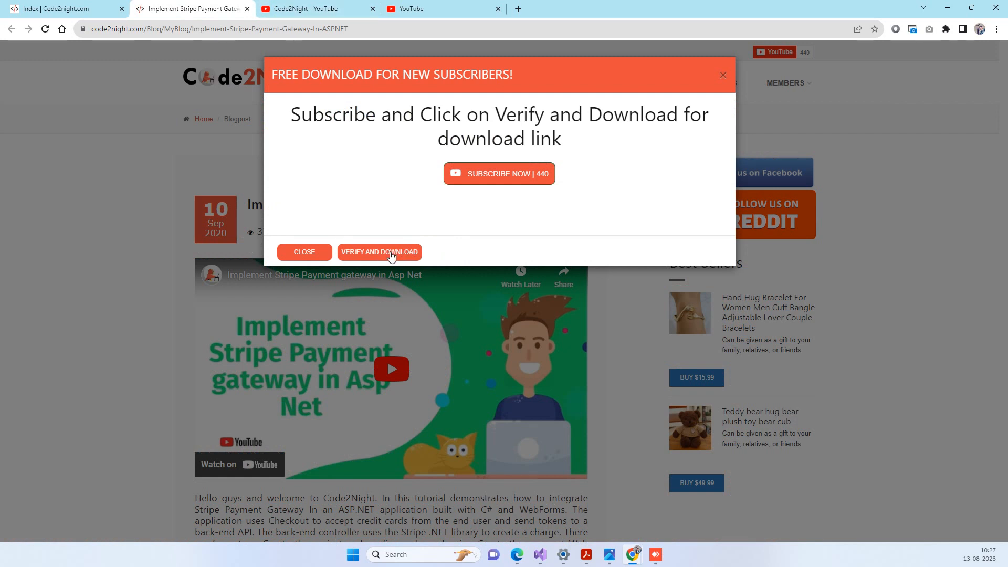
Step: Verify the subscription in the 'Free download for new subscribers' popup to unlock the download
left_click(378, 251)
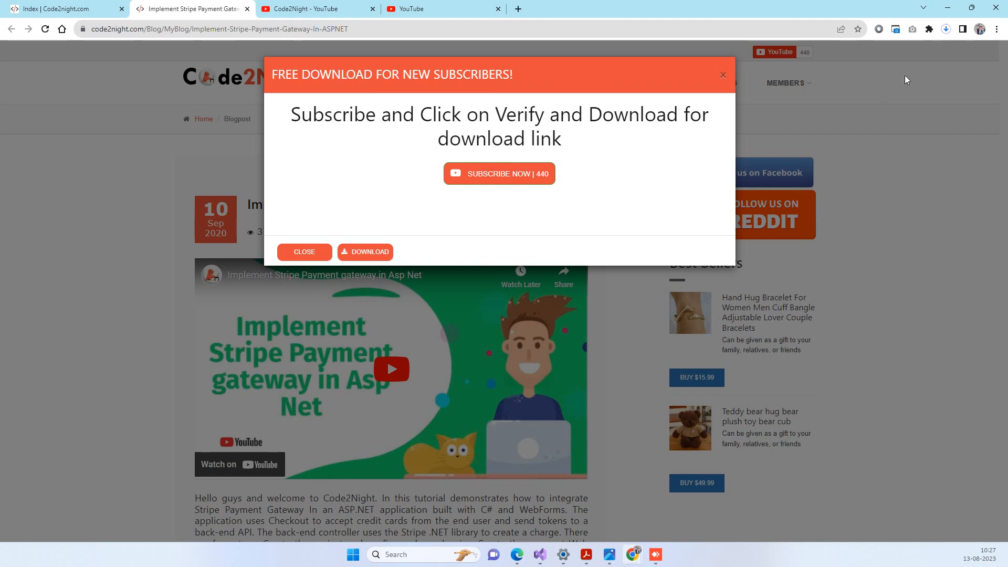
Step: Start downloading the StripePayment zip and check its progress in Chrome's downloads panel
left_click(945, 29)
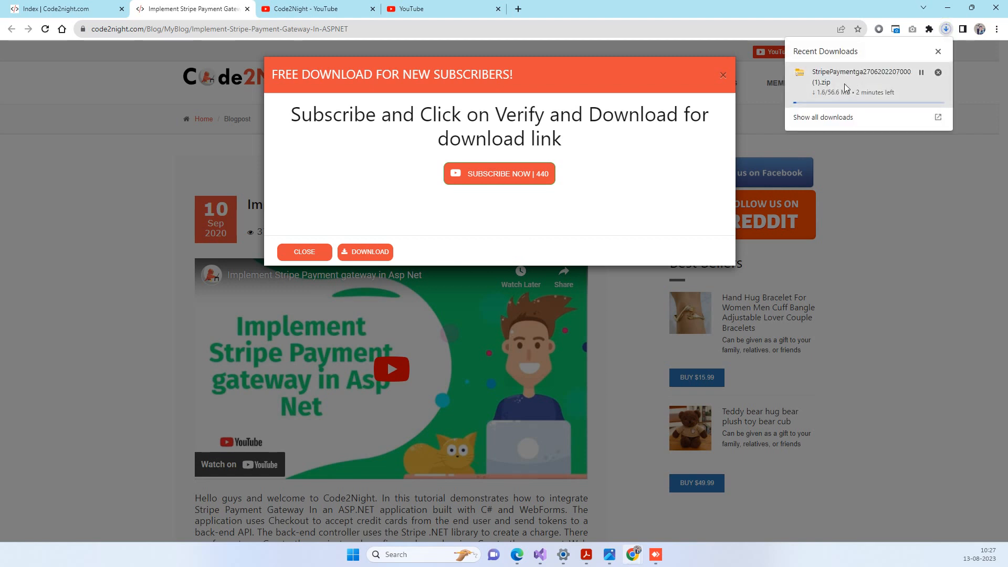
mouse_move(868, 95)
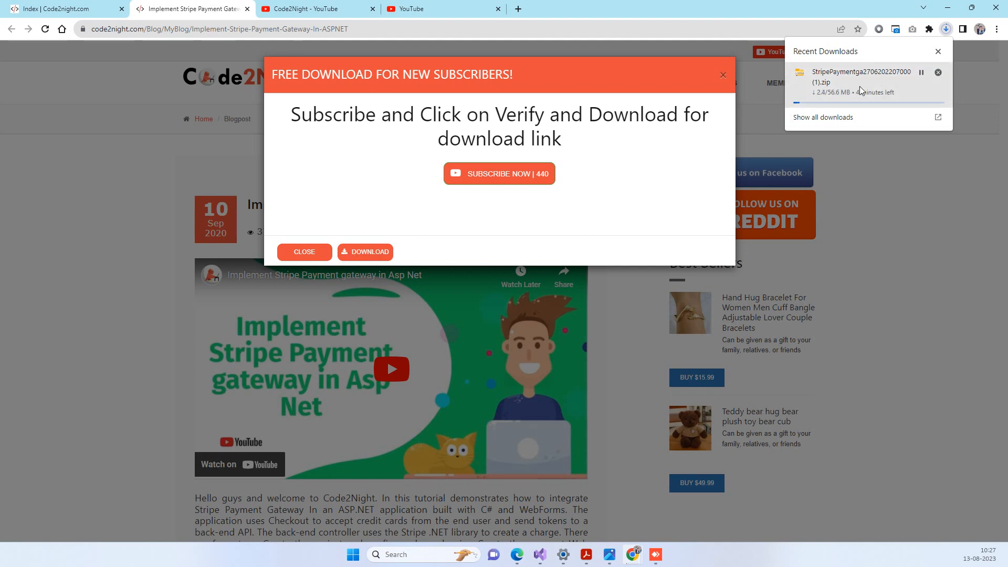
left_click(364, 252)
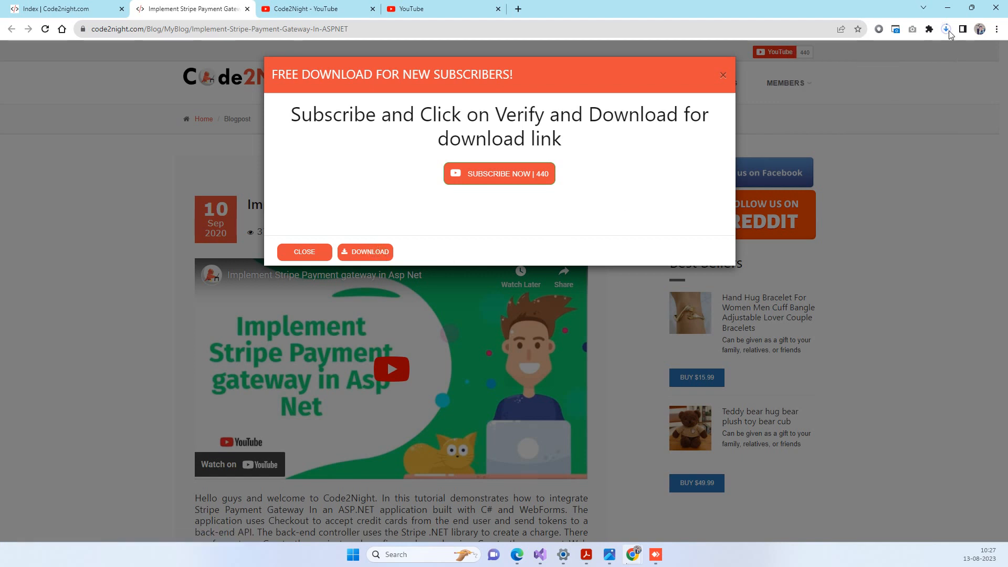
left_click(944, 29)
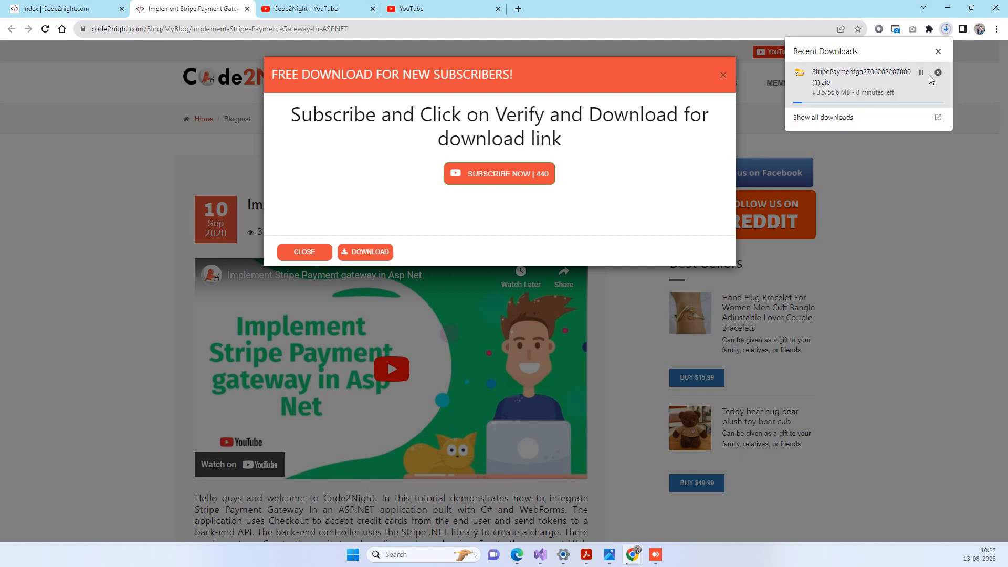
mouse_move(888, 100)
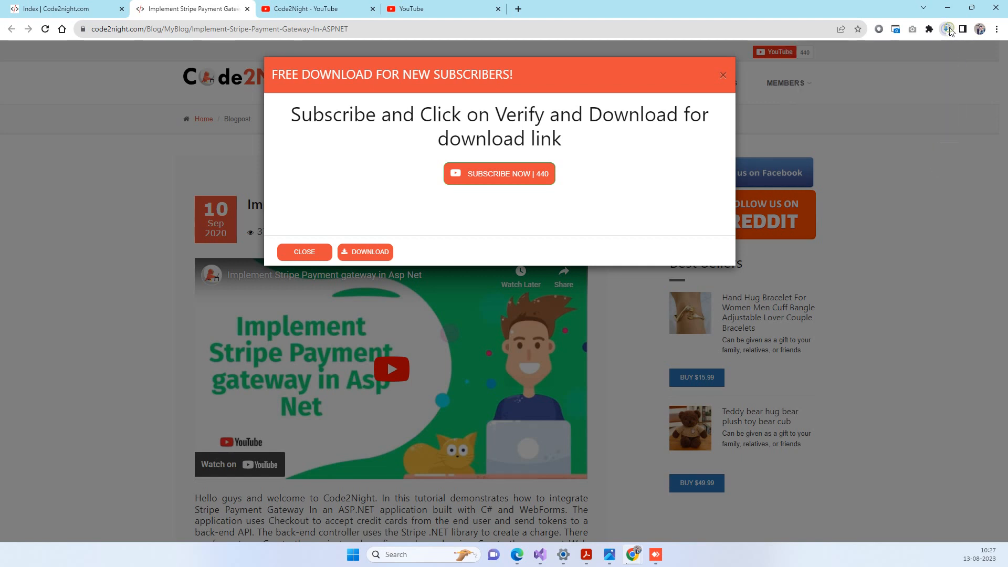
left_click(945, 29)
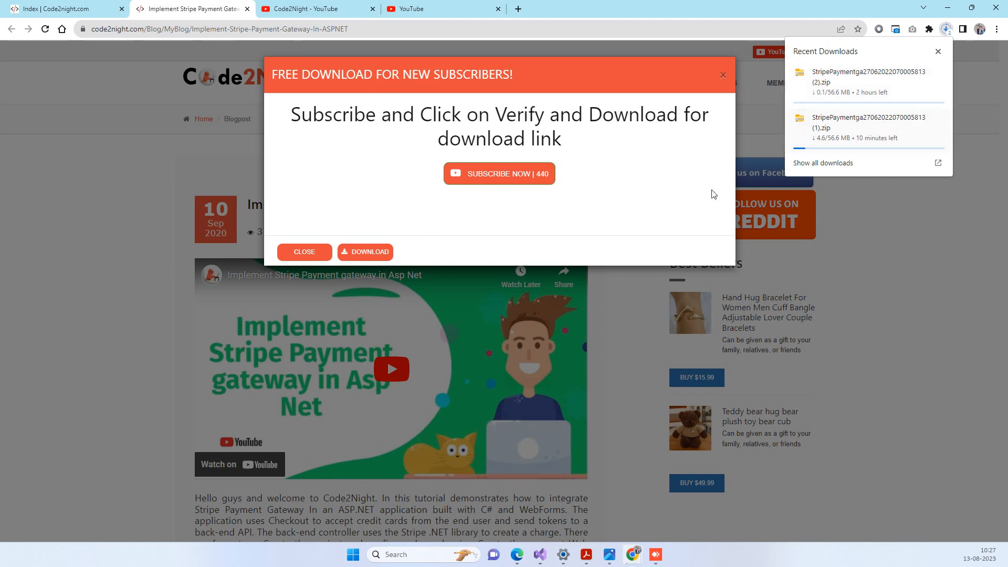
mouse_move(599, 218)
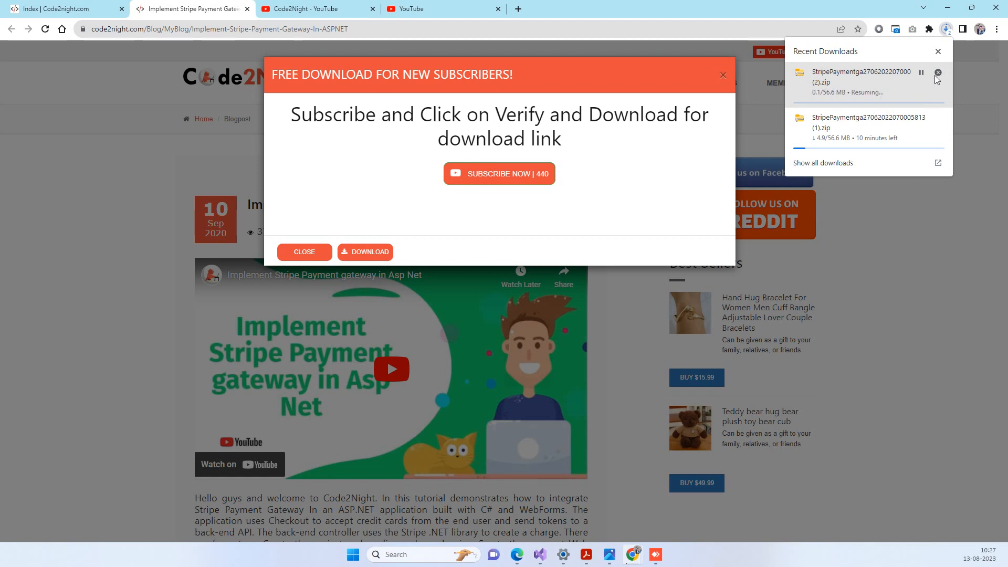
Step: Cancel both StripePayment zip downloads and return to the Stripe tutorial tab
left_click(937, 72)
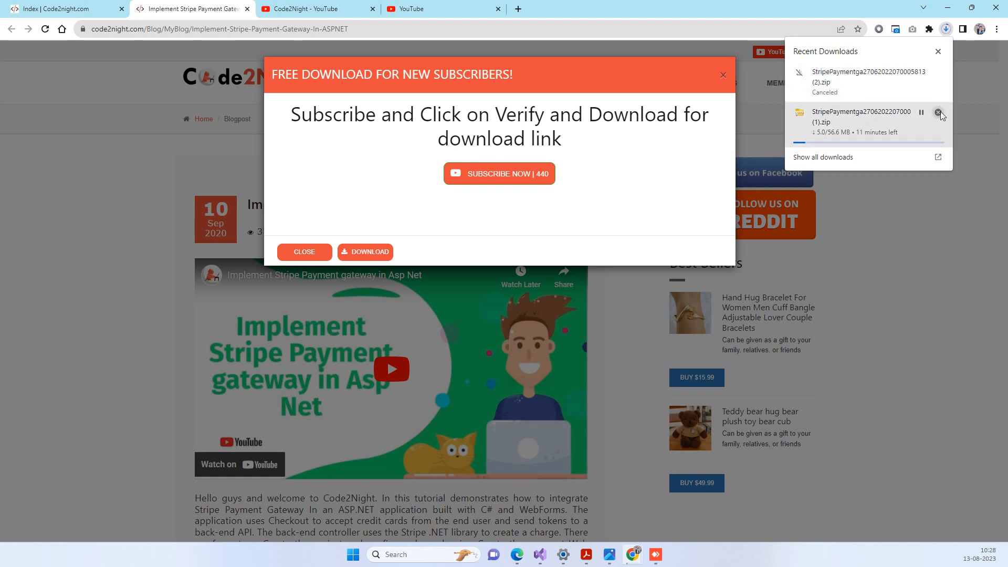
left_click(939, 112)
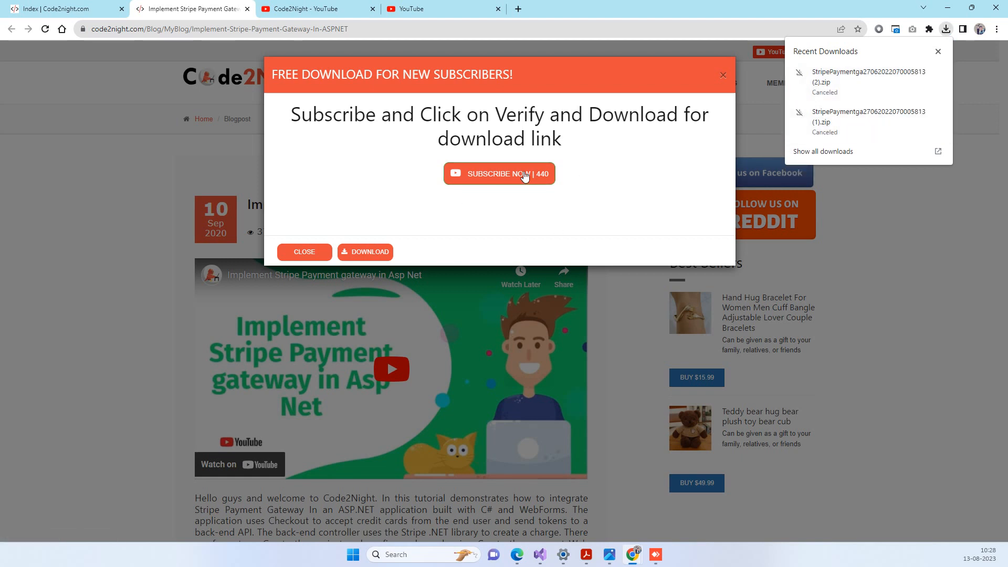
mouse_move(656, 100)
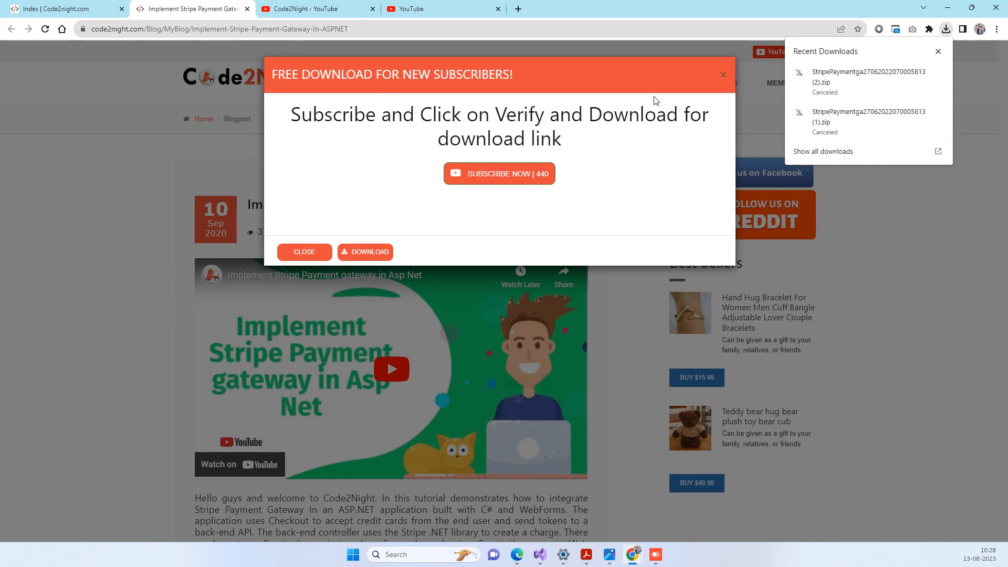
mouse_move(667, 91)
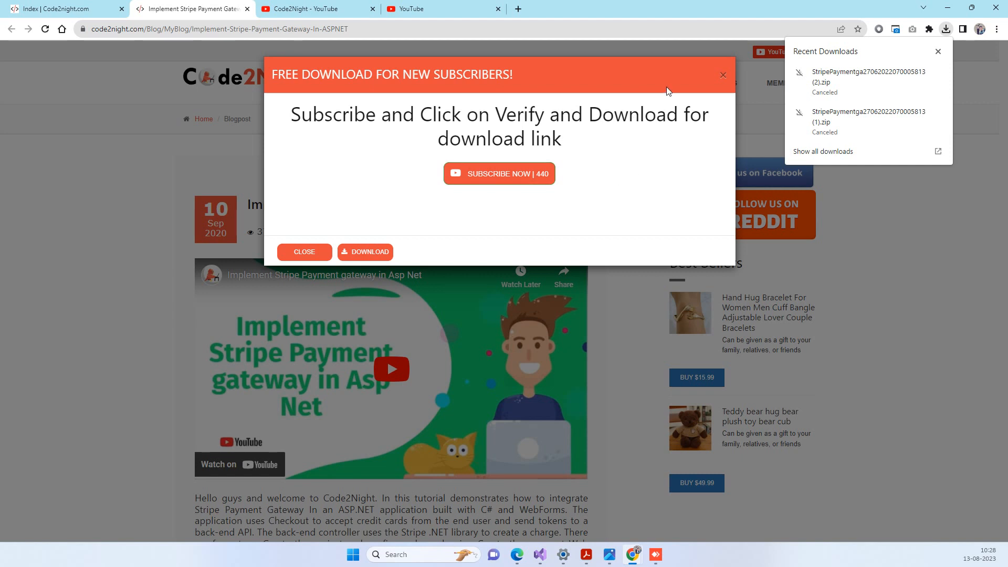
mouse_move(526, 97)
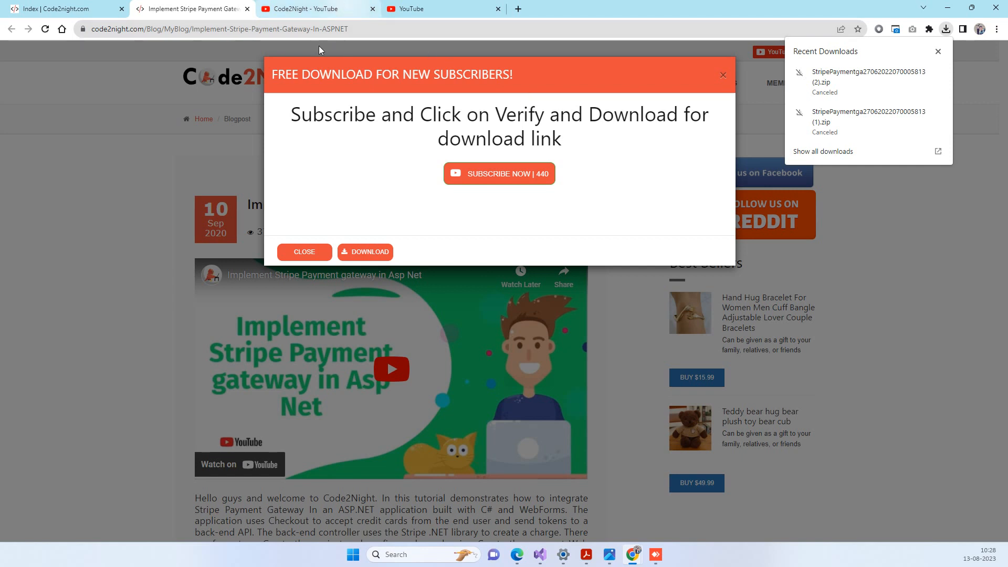
mouse_move(209, 93)
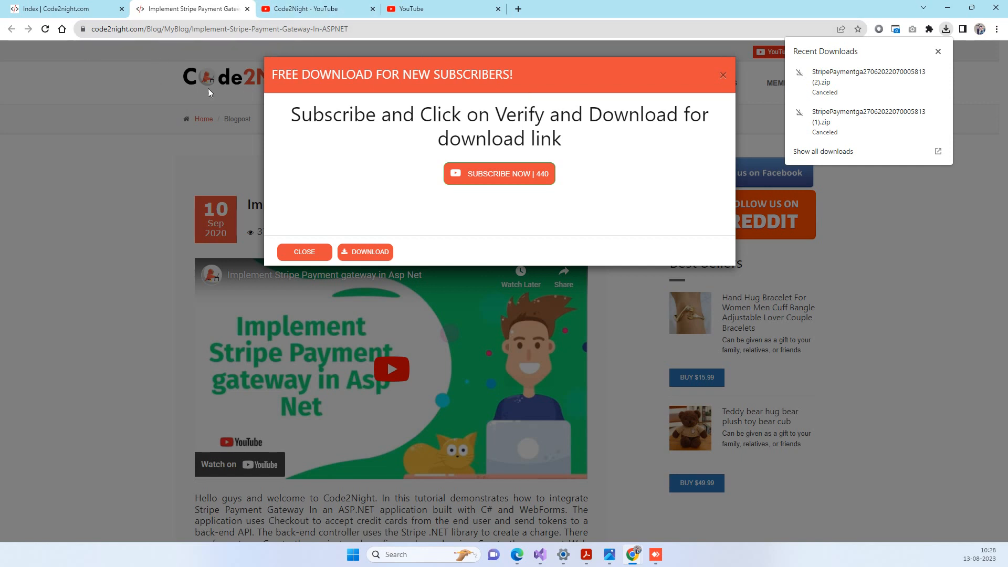
left_click(315, 8)
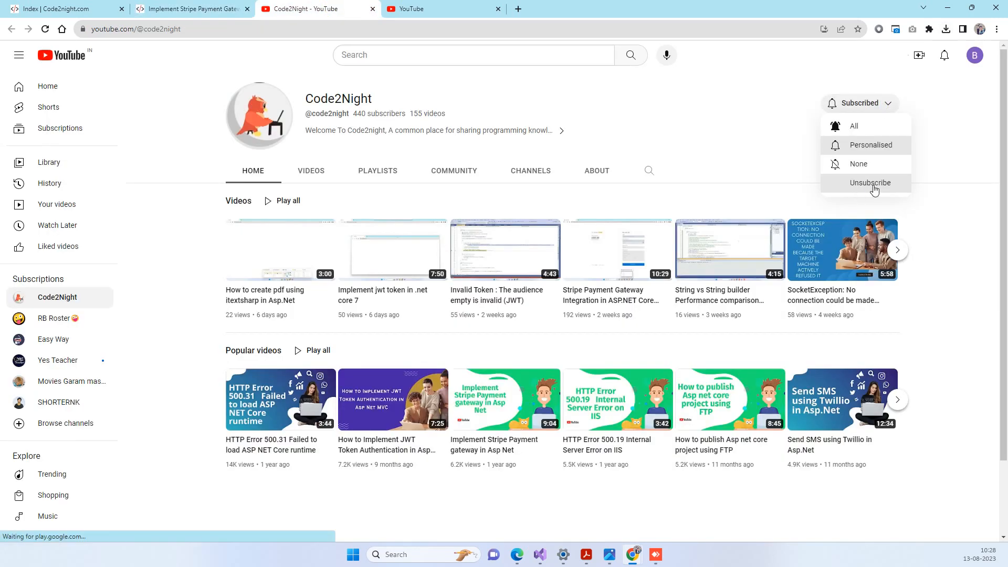
left_click(191, 9)
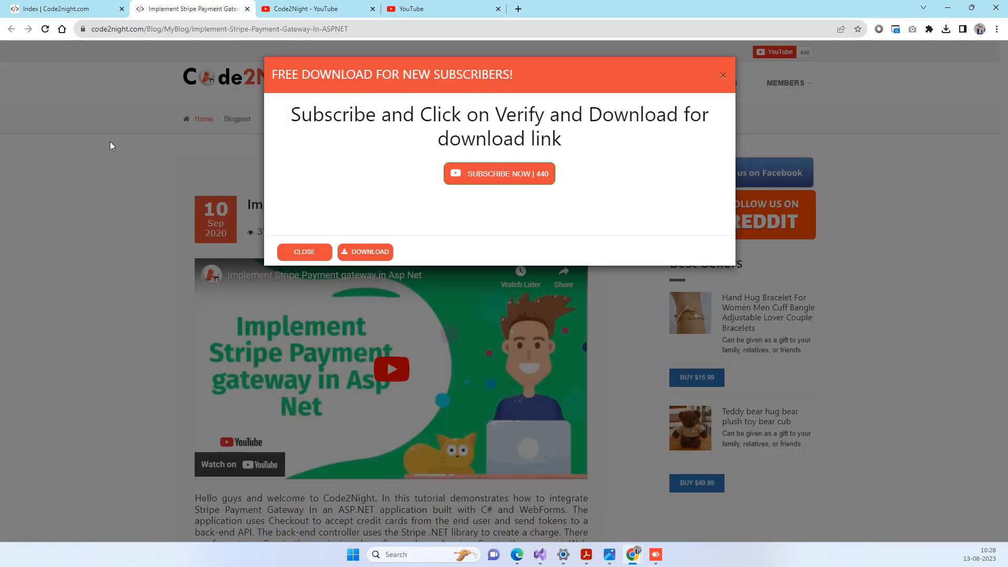
mouse_move(214, 131)
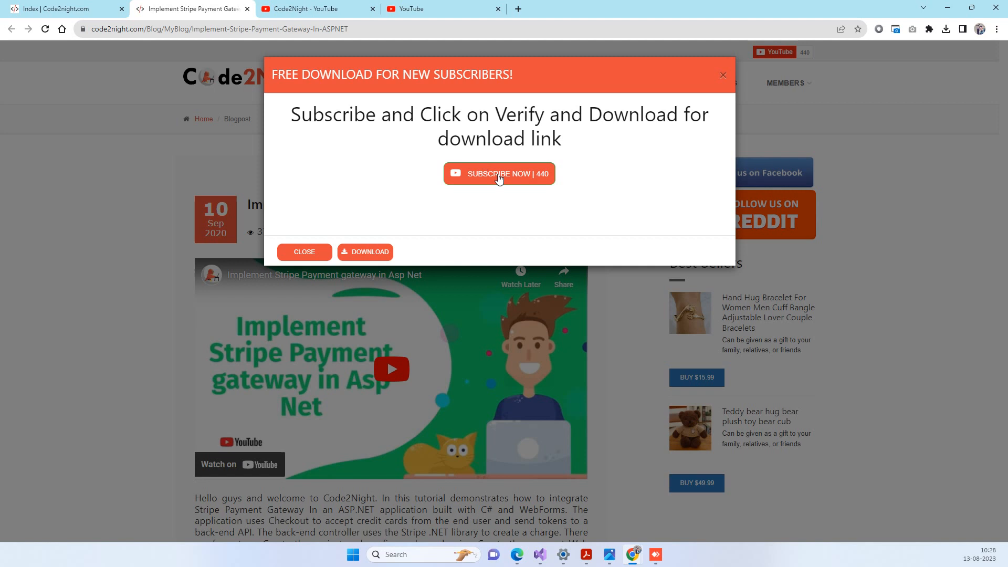
mouse_move(629, 160)
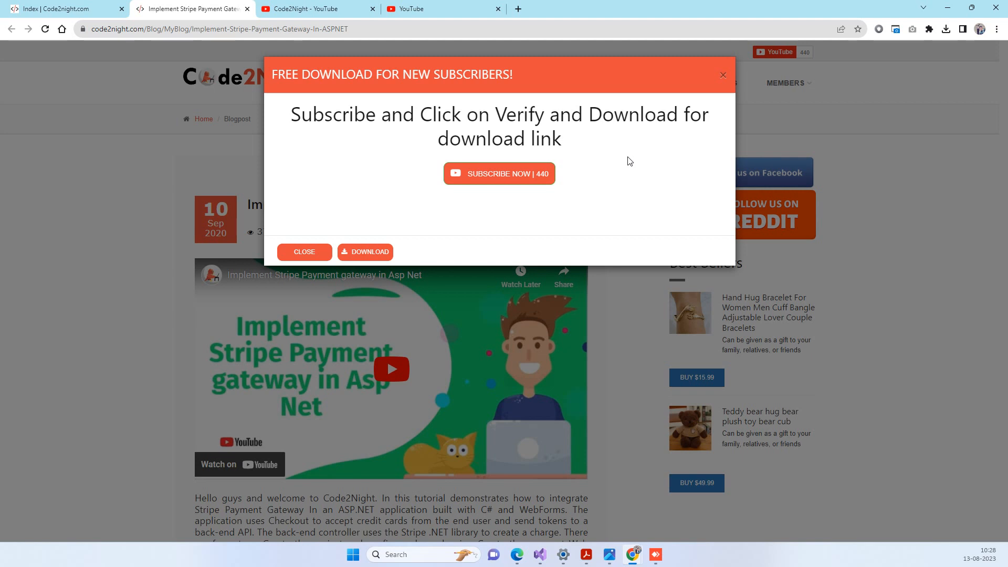
mouse_move(662, 151)
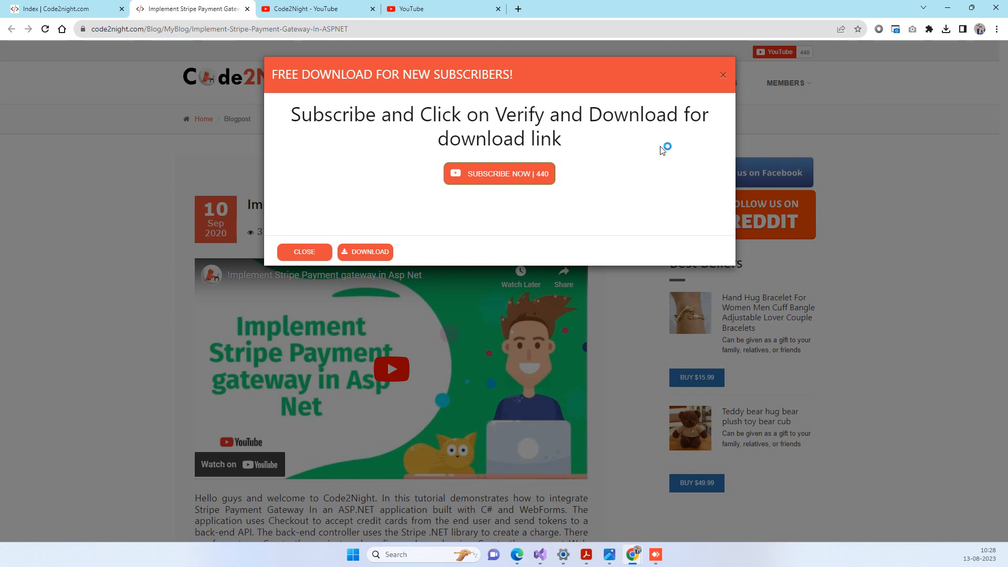
mouse_move(723, 76)
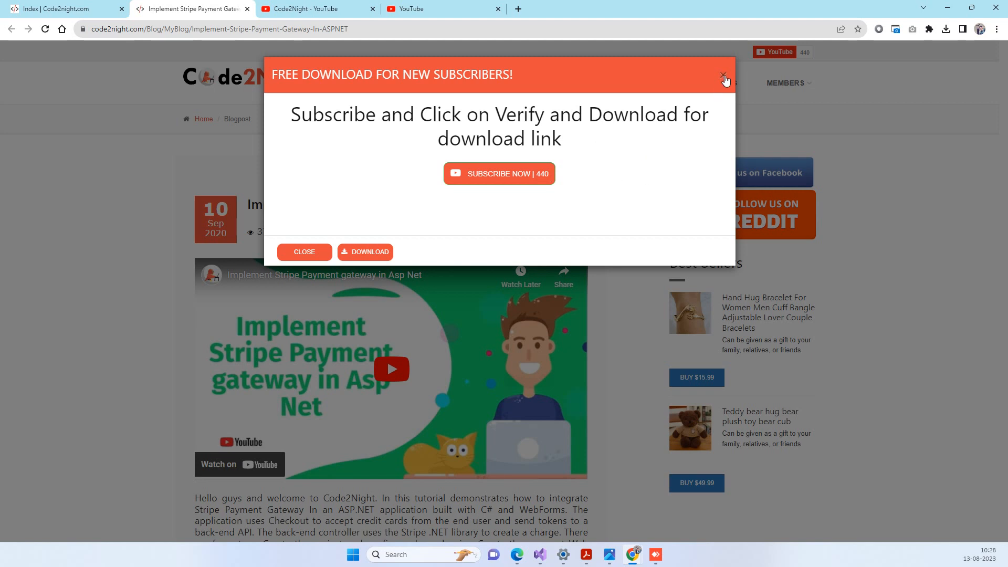
Step: Dismiss the 'Free download for new subscribers' popup with its X button
left_click(722, 75)
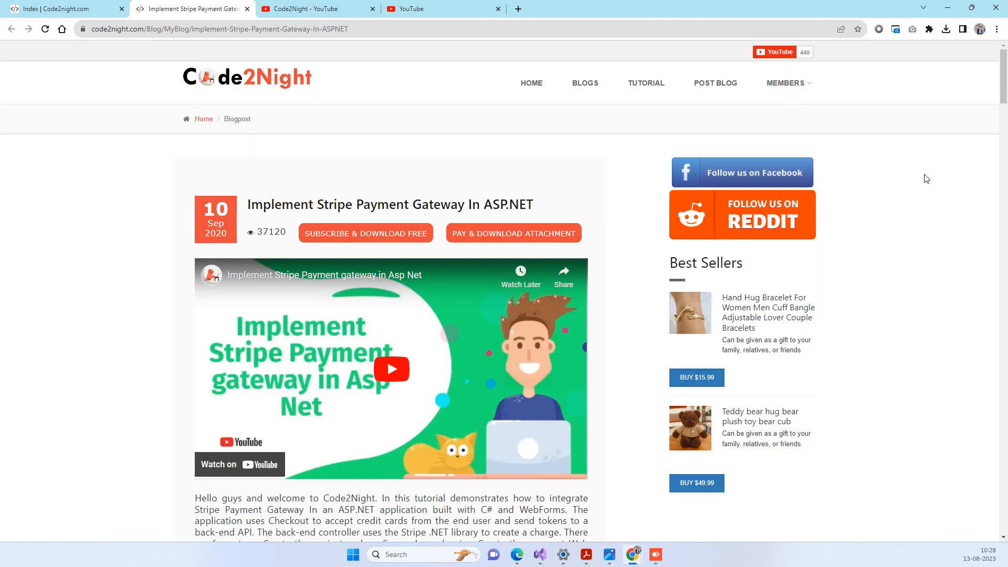